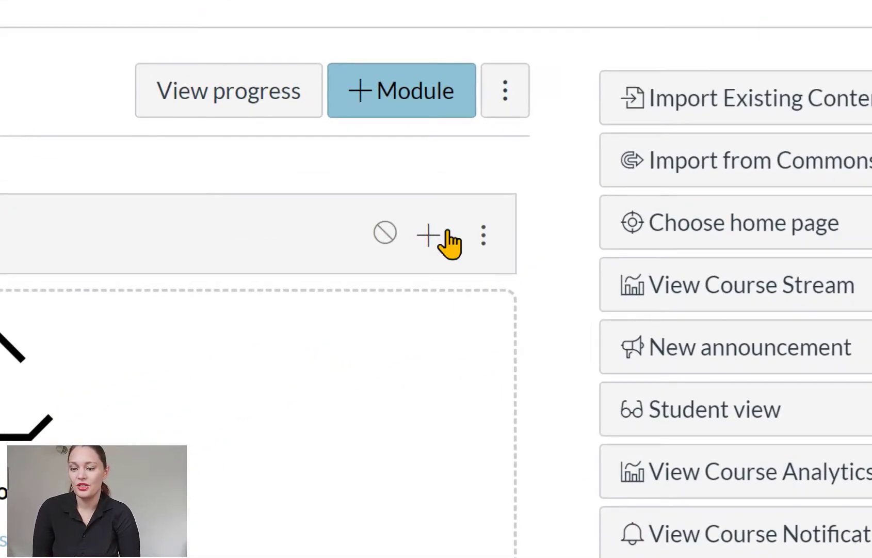
# Add a new page item named Remote Learning Timetable to the Course Introduction module.
pyautogui.click(428, 234)
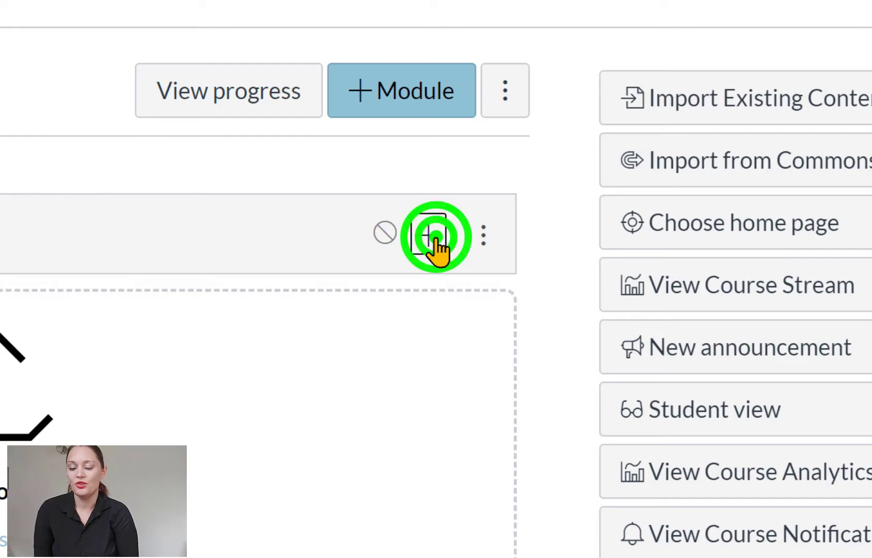
pyautogui.click(436, 236)
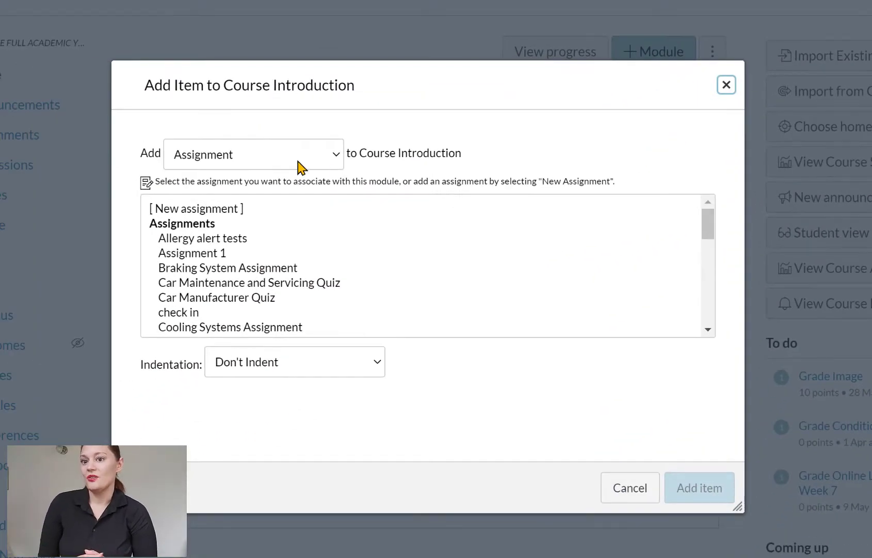
pyautogui.click(253, 154)
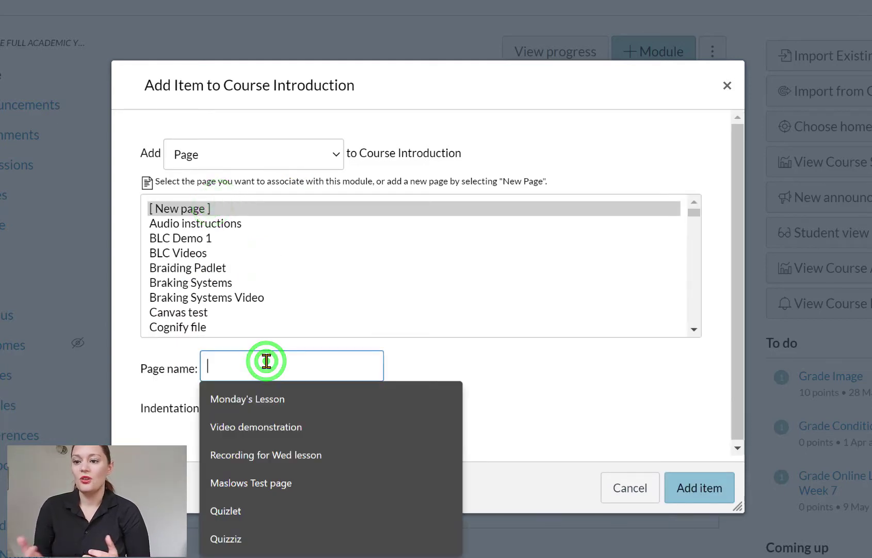
pyautogui.write('Remote Learning Timetable')
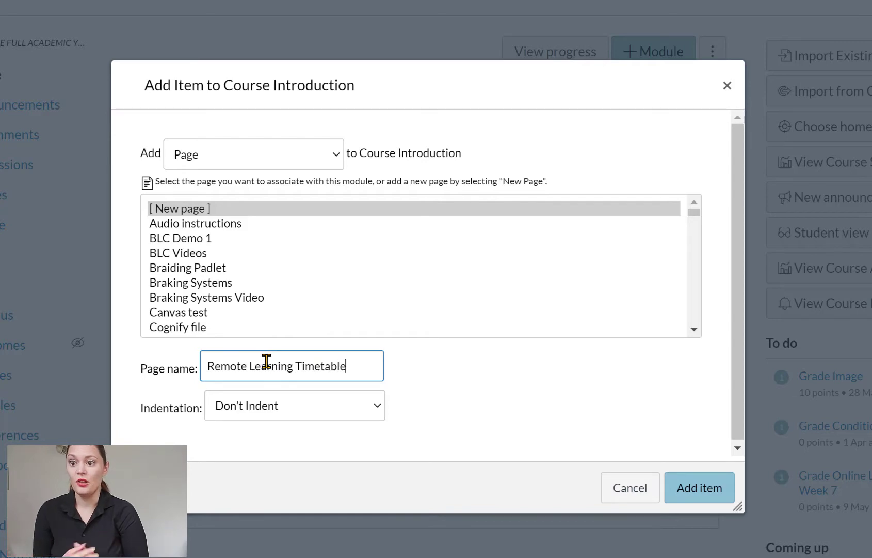
pyautogui.click(699, 487)
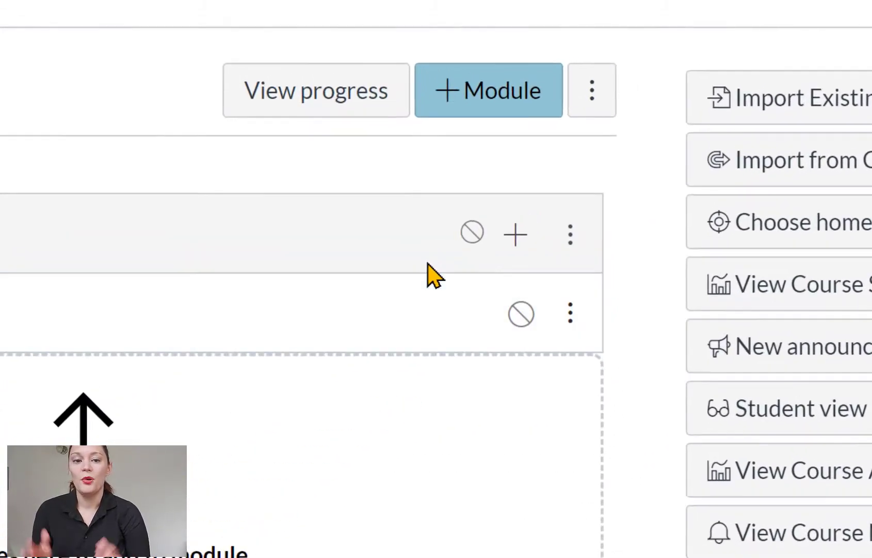
# Publish the Remote Learning Timetable page from the module list and open it.
pyautogui.click(471, 233)
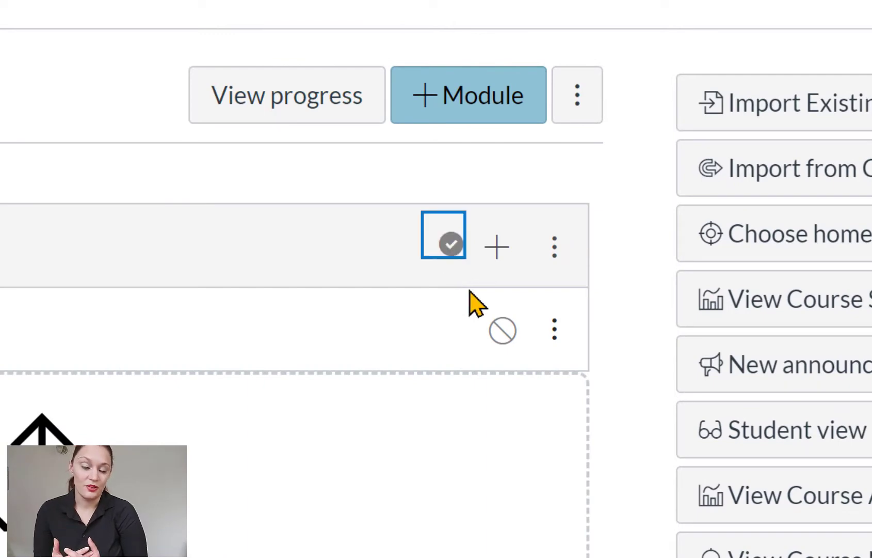
pyautogui.click(503, 330)
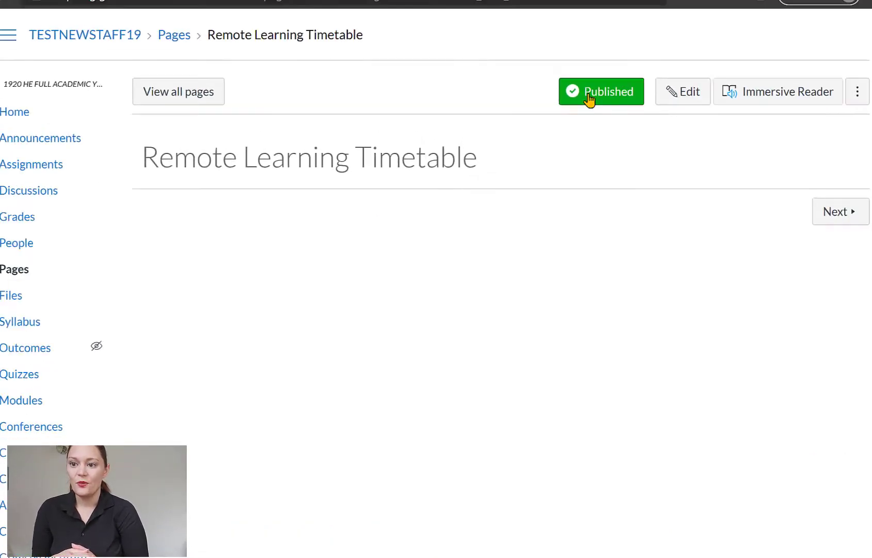
# Edit the page and add a centred Header 2 title 'Remote Learning Timetable'.
pyautogui.click(683, 90)
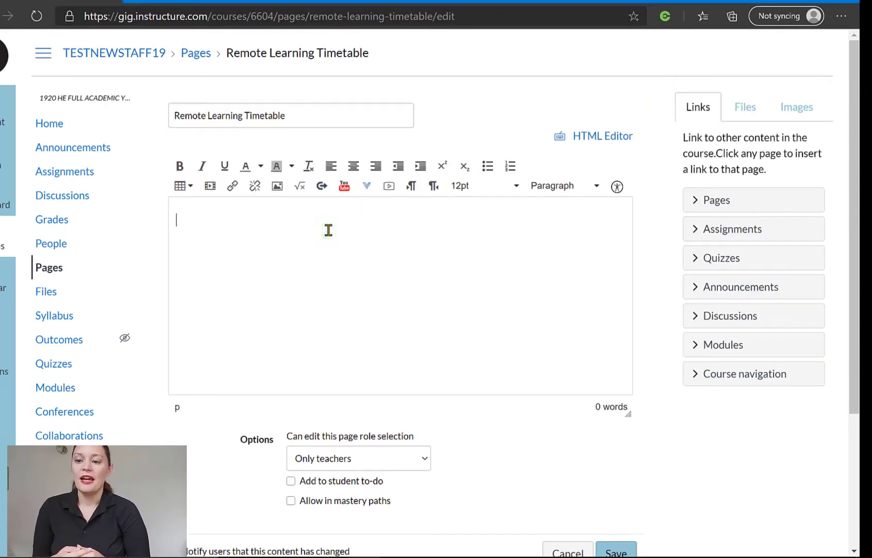
pyautogui.write('Remote Learning')
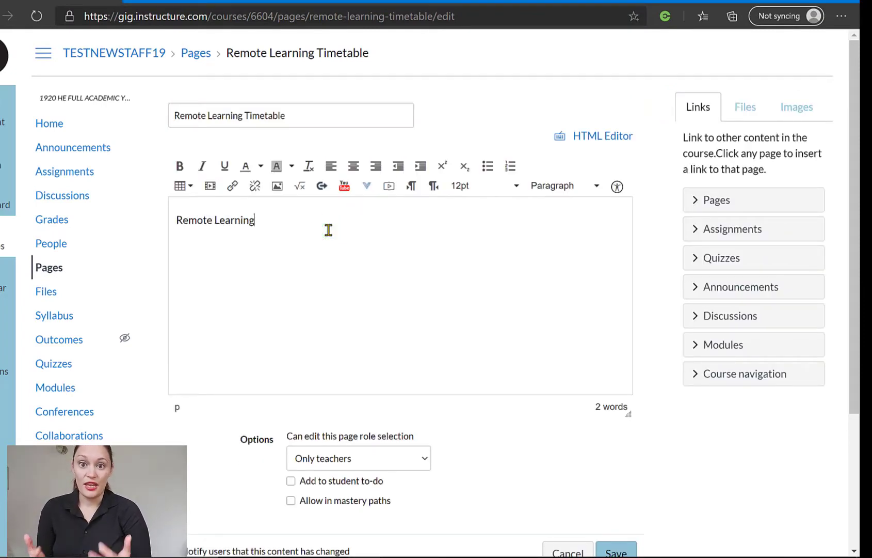
pyautogui.write('Timetable')
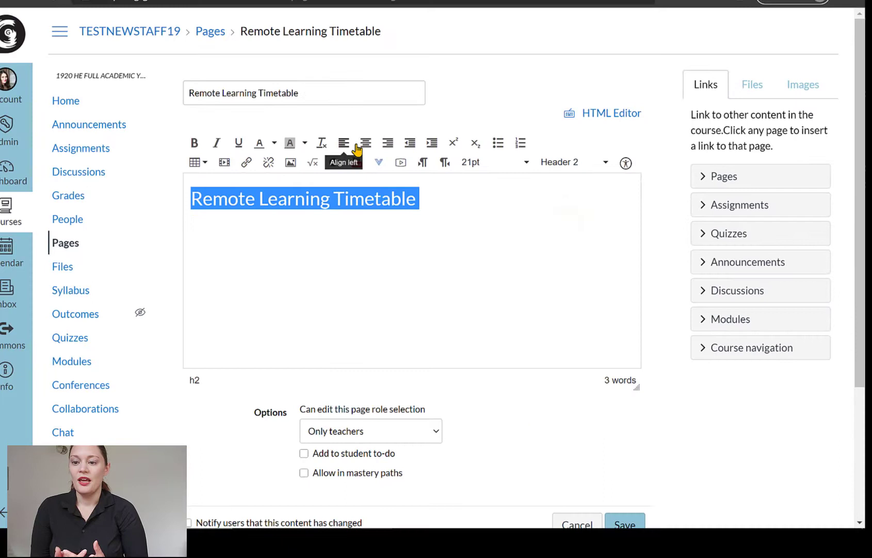
pyautogui.click(365, 143)
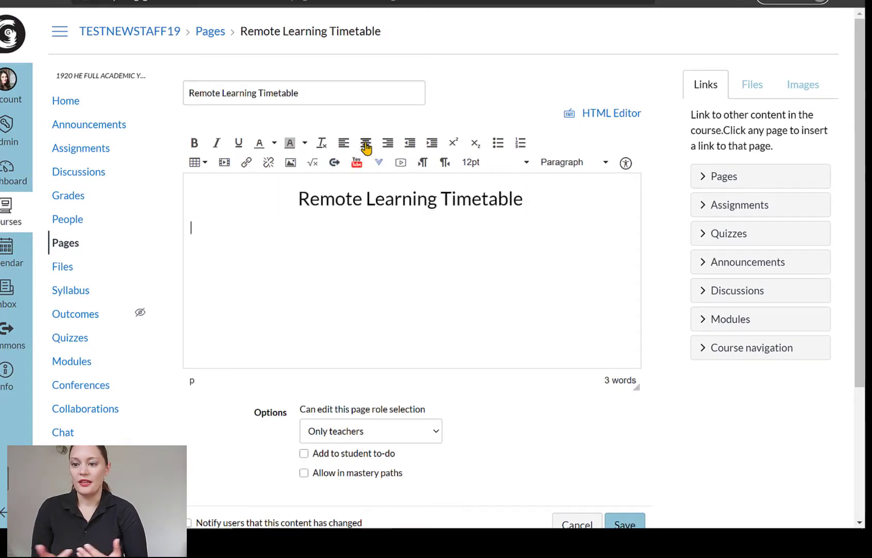
# Add a Header 3 subheading 'Week comm. Monday 7th September 2020'.
pyautogui.click(573, 162)
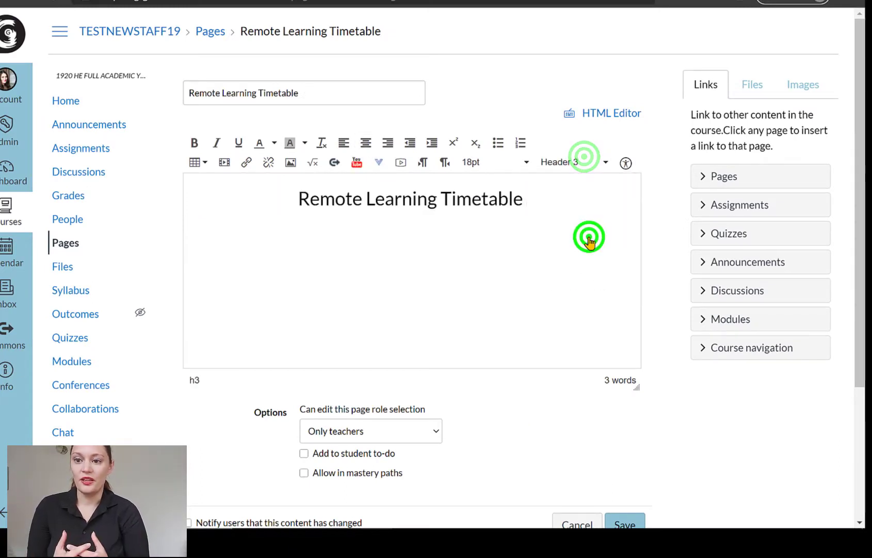
pyautogui.write('Week comm.')
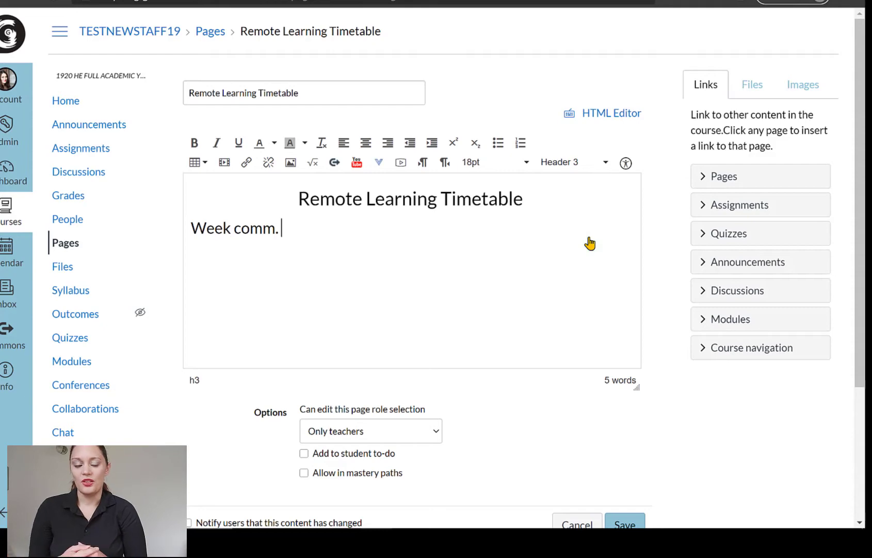
pyautogui.write('Monday 7th Sept')
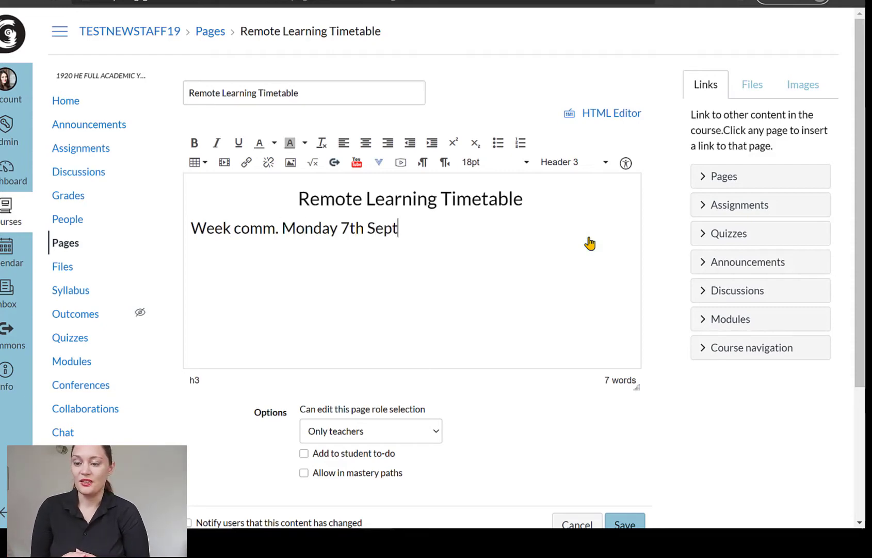
pyautogui.write('ember 2020')
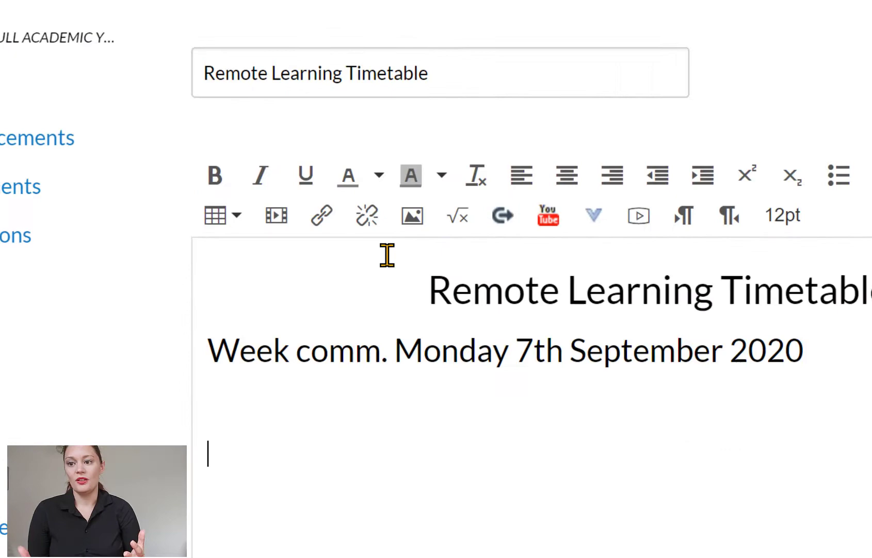
pyautogui.moveTo(216, 216)
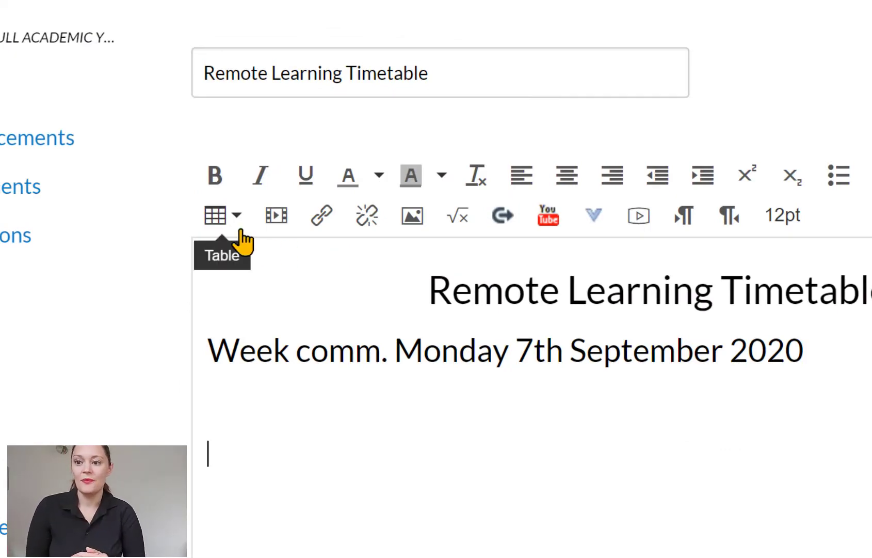
# Insert an empty 7 x 5 table under the week subheading.
pyautogui.click(220, 215)
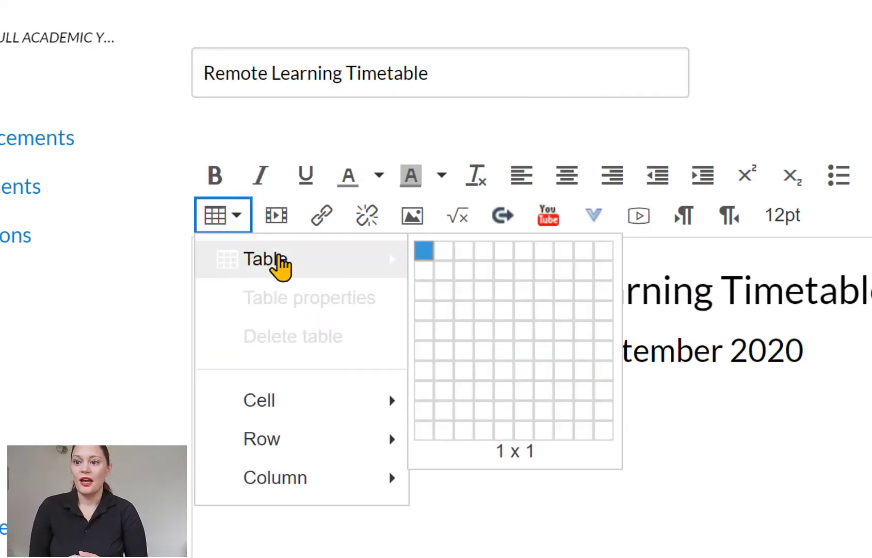
pyautogui.moveTo(451, 251)
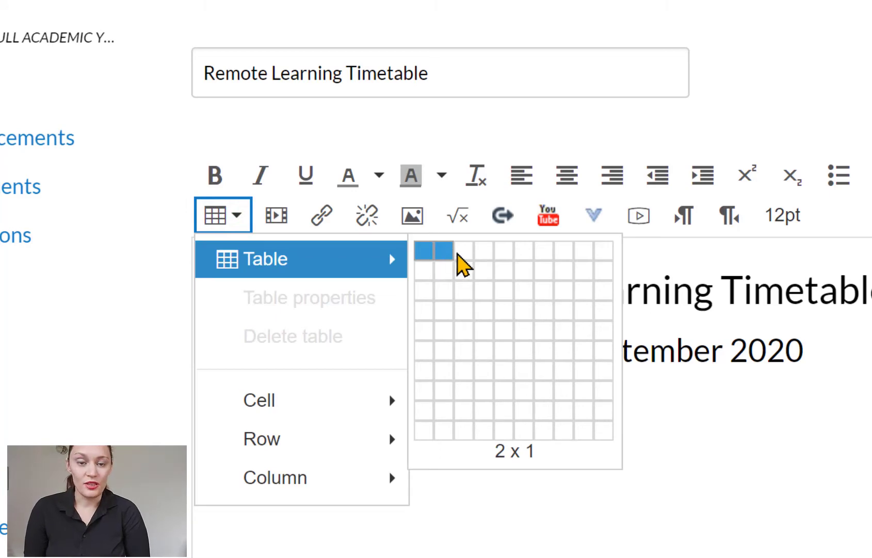
pyautogui.moveTo(532, 259)
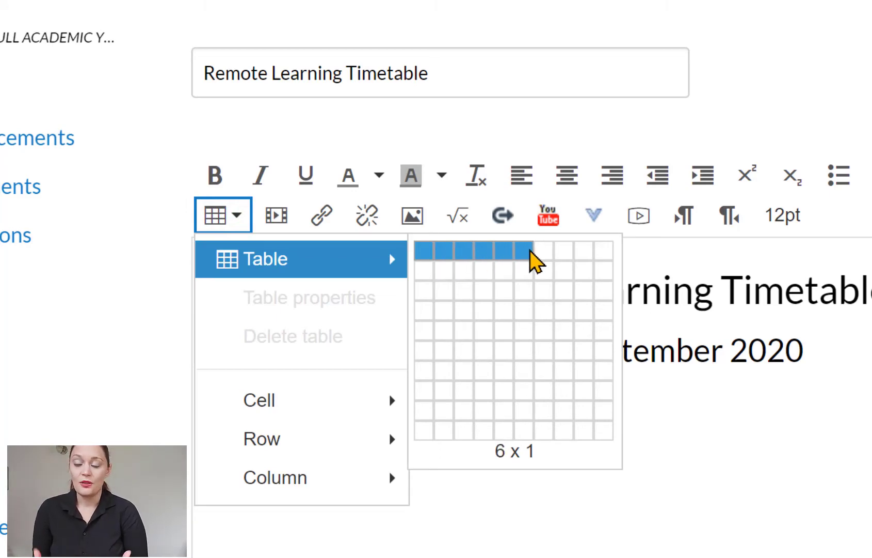
pyautogui.moveTo(540, 348)
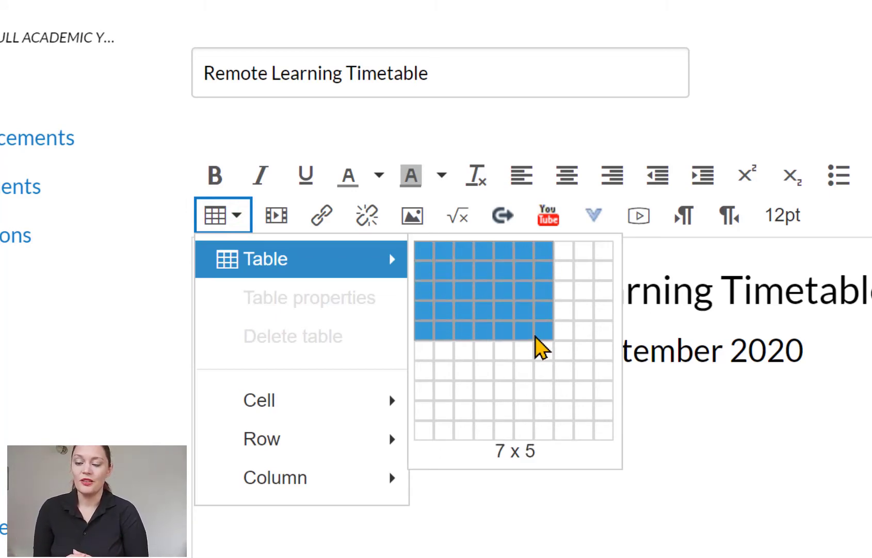
pyautogui.click(535, 331)
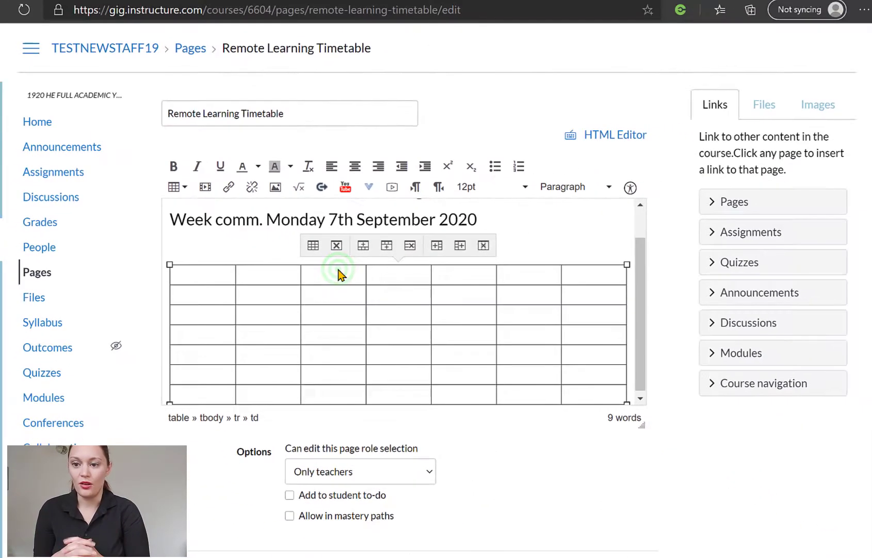
# Label the table columns (Date through Live Lesson) and enter Monday 7th September as the first date.
pyautogui.write('Date')
pyautogui.write('Live L')
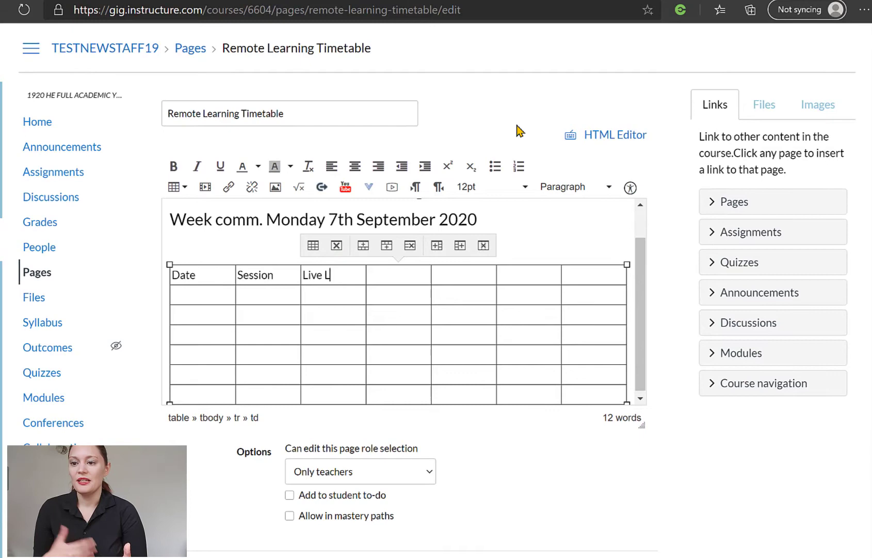
pyautogui.write('esson')
pyautogui.click(593, 275)
pyautogui.write('Main Task')
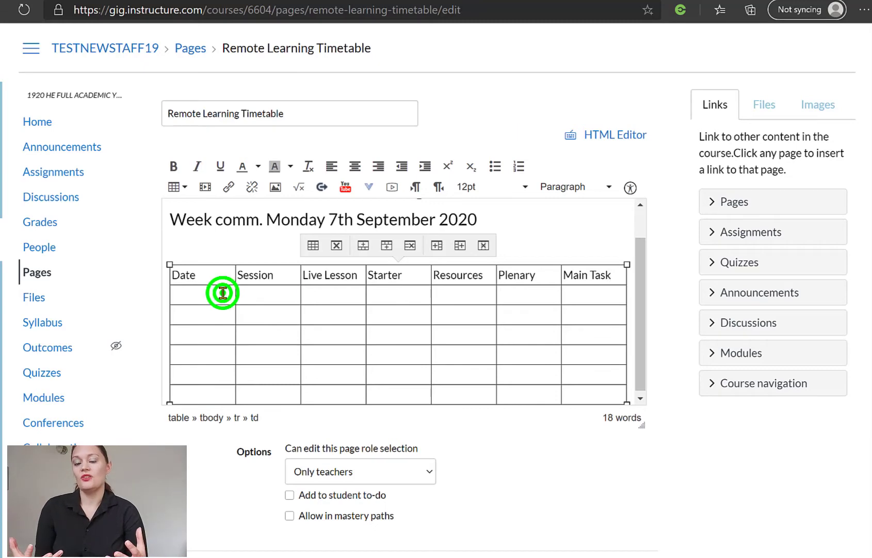
pyautogui.write('Monday')
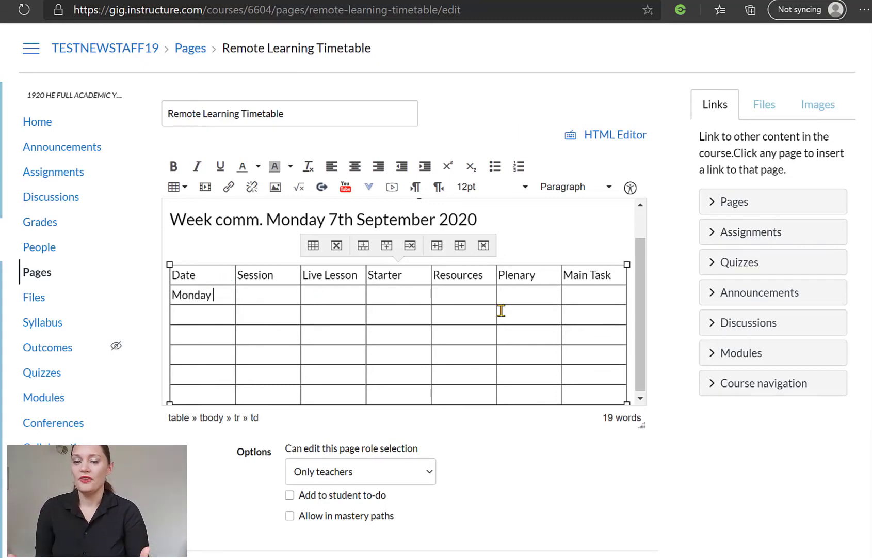
pyautogui.write('7th Spe')
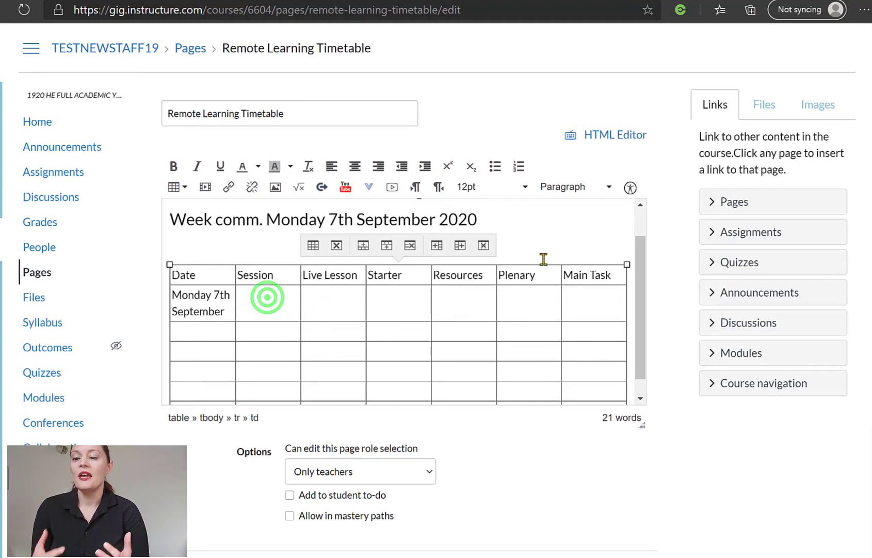
# Enter session 'Group B - Sophie' and a 'Please go to Canvas Conferences' live-lesson note for Monday.
pyautogui.write('Group B - S')
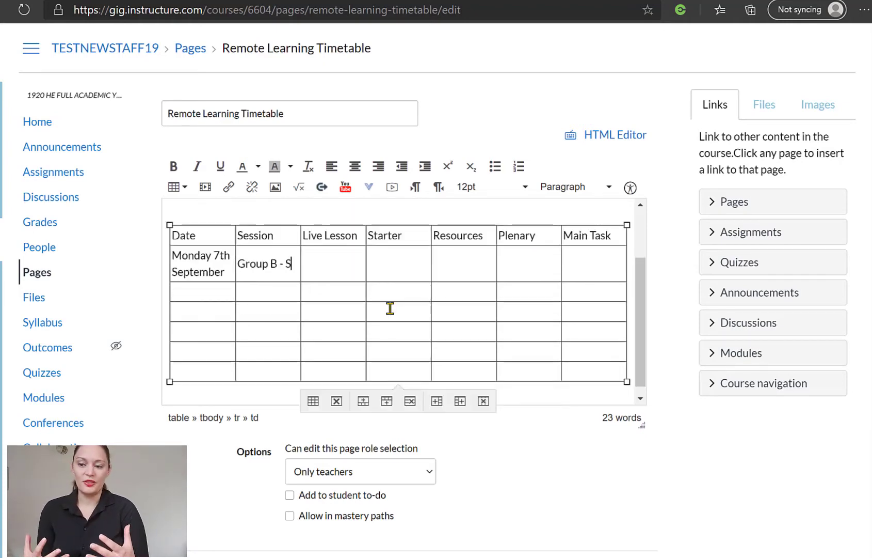
pyautogui.write('ophie')
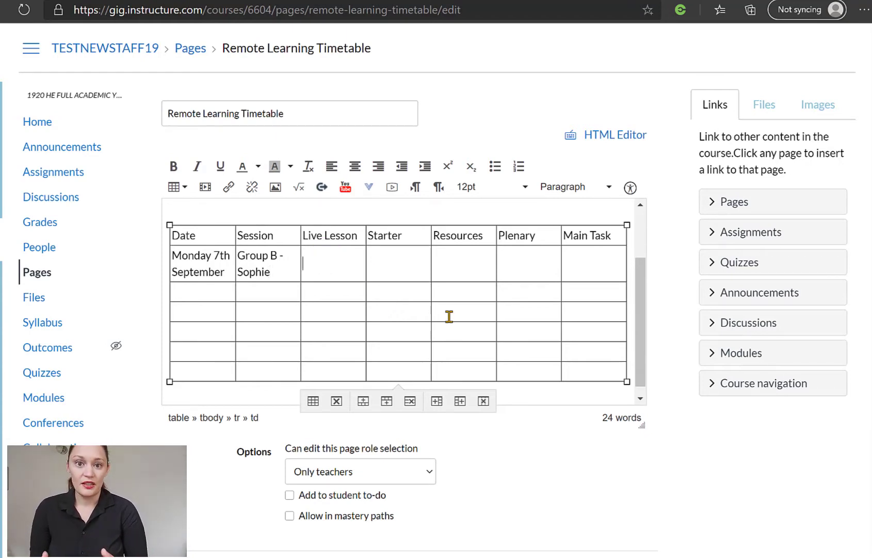
pyautogui.write('Please go to Canvas Conferences')
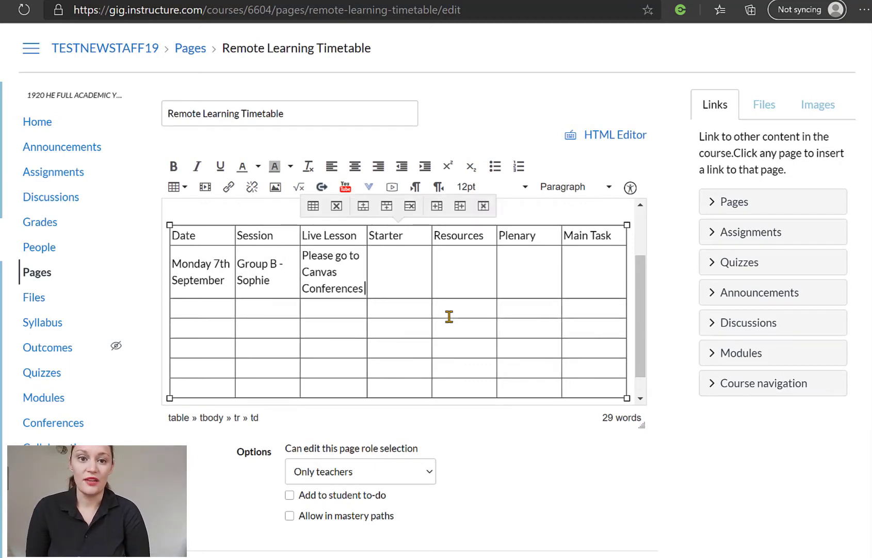
pyautogui.click(390, 274)
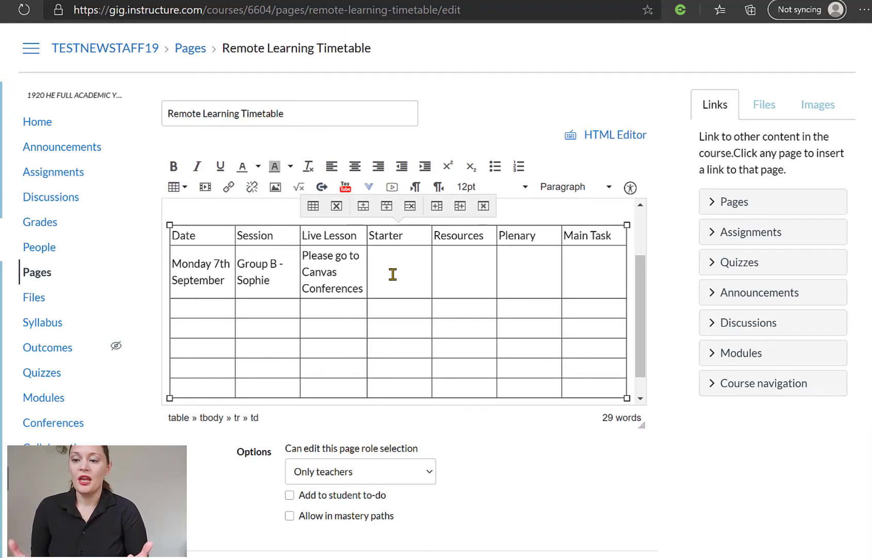
pyautogui.moveTo(536, 261)
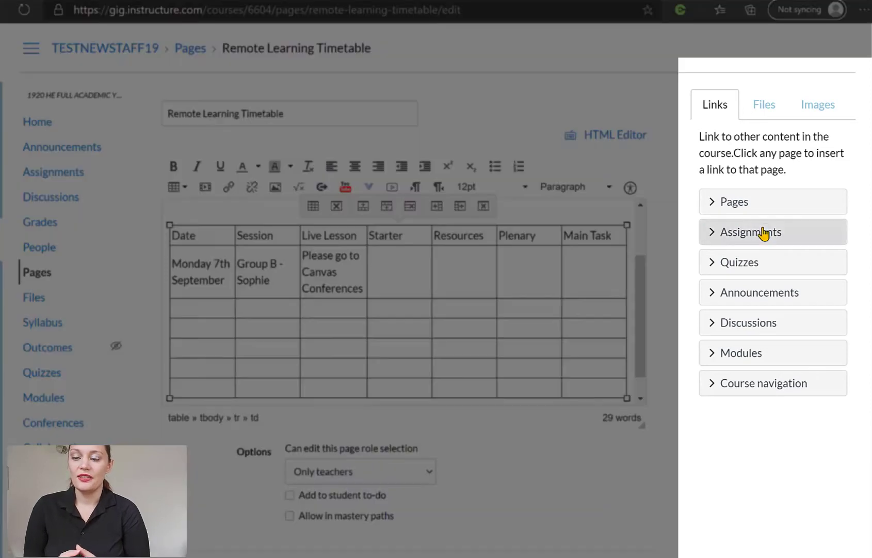
# Link the Week 1 Discussion from the Discussions list into Monday's Starter cell.
pyautogui.click(748, 323)
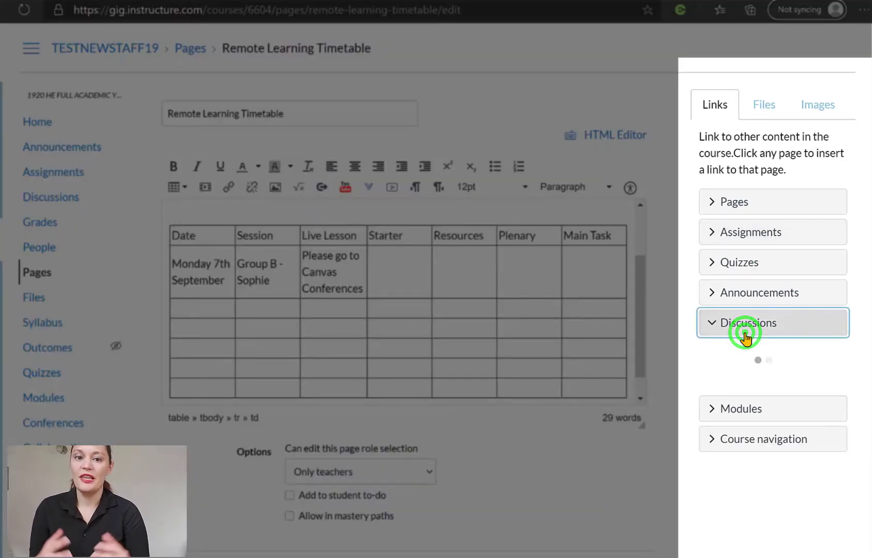
pyautogui.click(750, 322)
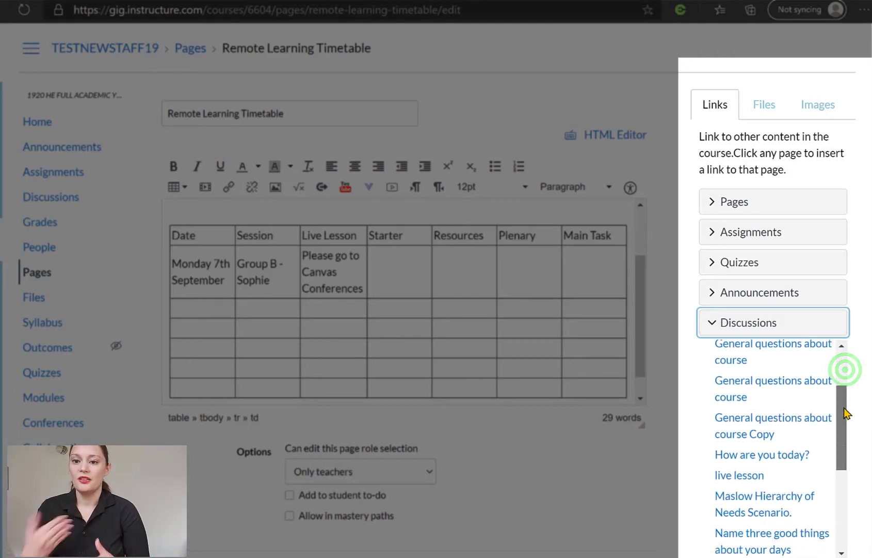
pyautogui.scroll(-3)
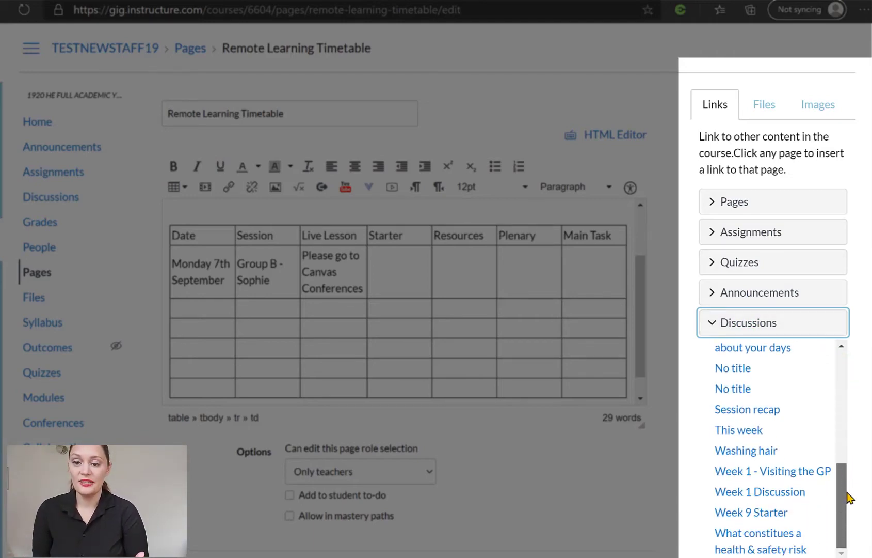
pyautogui.click(760, 491)
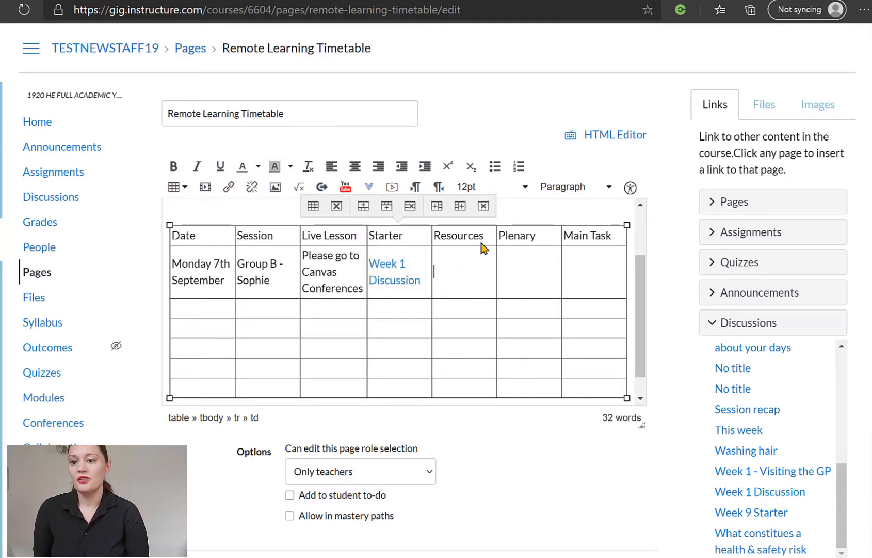
# Link COSHH worksheet.docx and Electrical Systems PP.pptx from course Files in Monday's Resources cell.
pyautogui.click(763, 104)
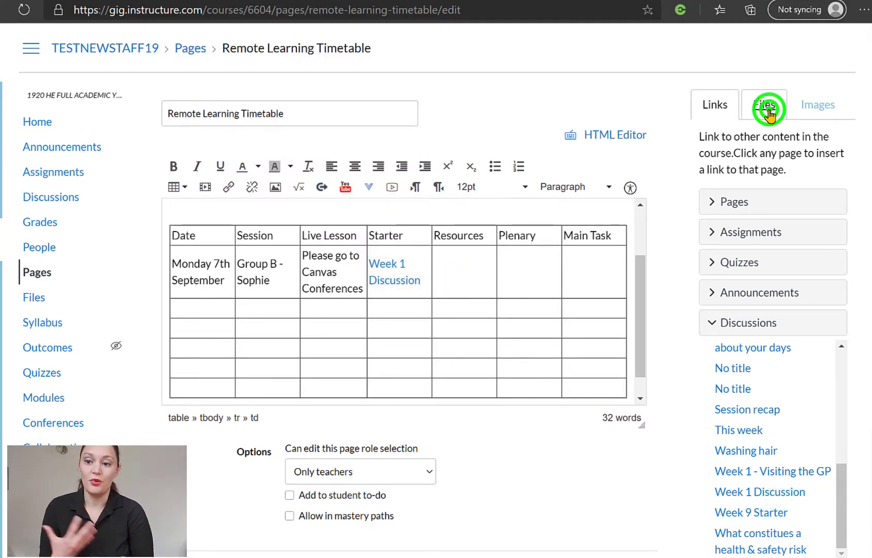
pyautogui.click(763, 104)
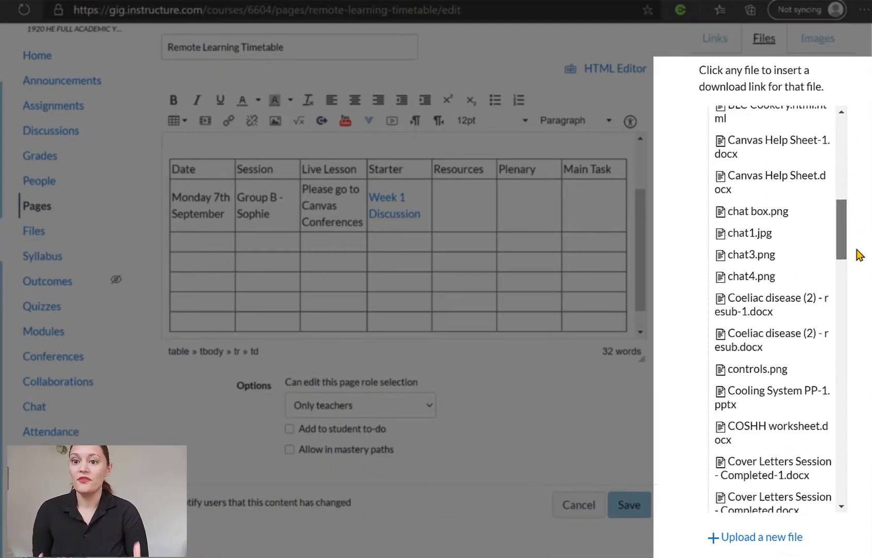
pyautogui.click(773, 264)
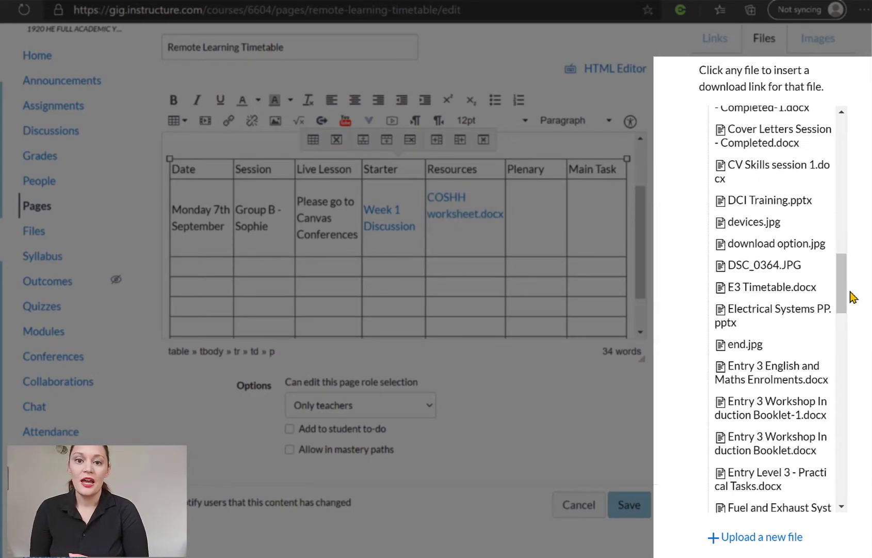
pyautogui.click(772, 315)
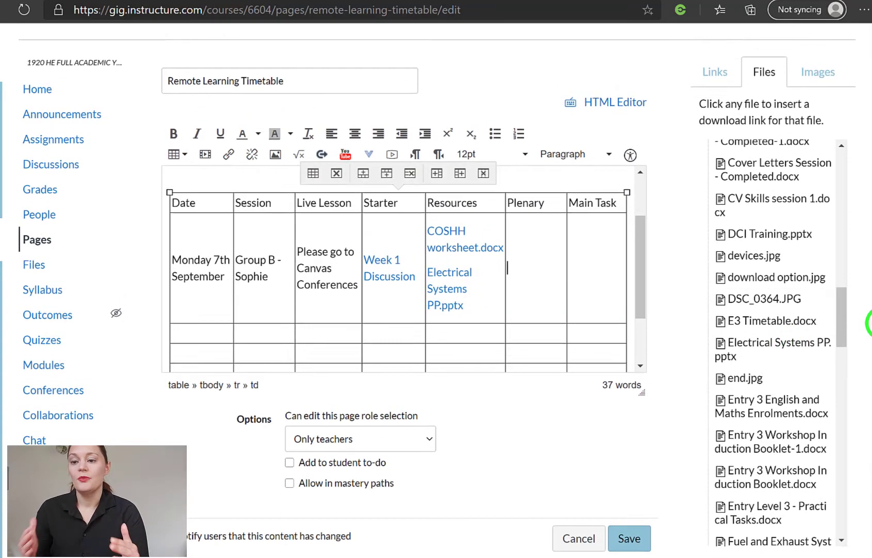
pyautogui.click(715, 72)
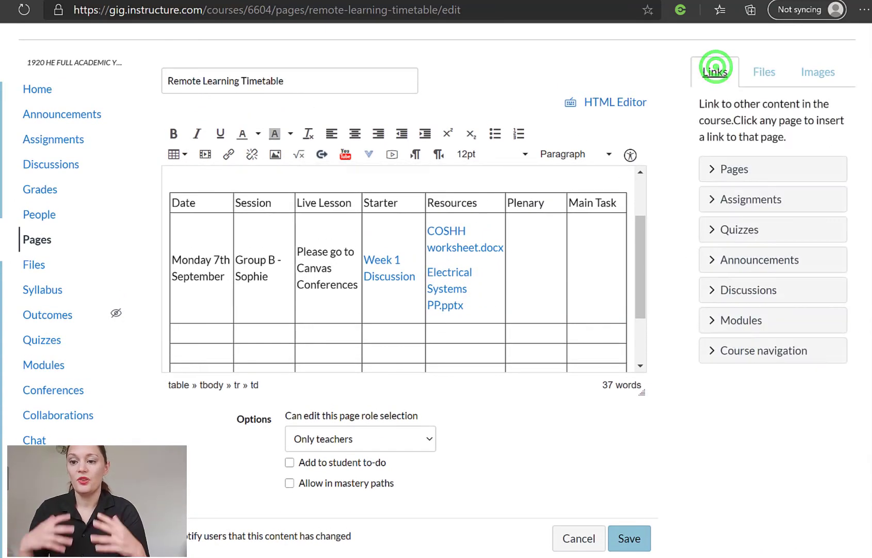
pyautogui.moveTo(754, 230)
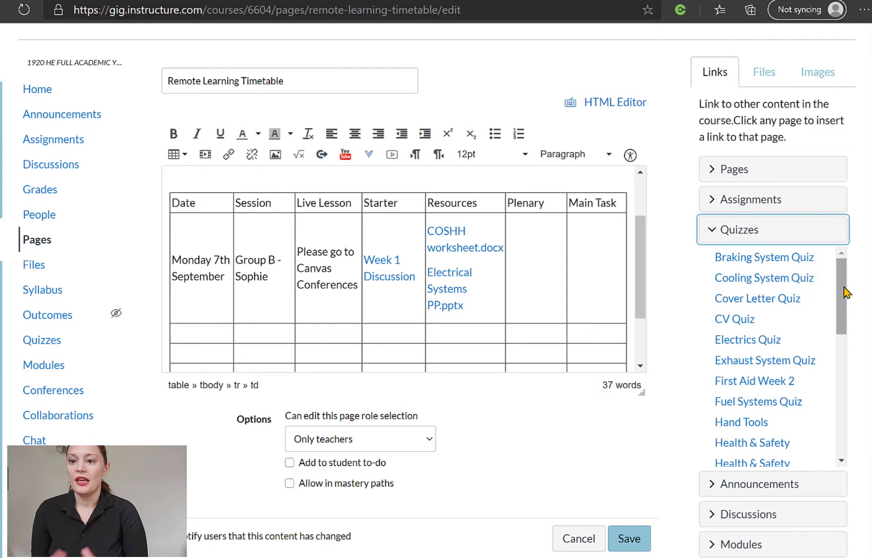
# Link Electrics Quiz as Monday's plenary and Electrical Assignment as its main task.
pyautogui.click(747, 339)
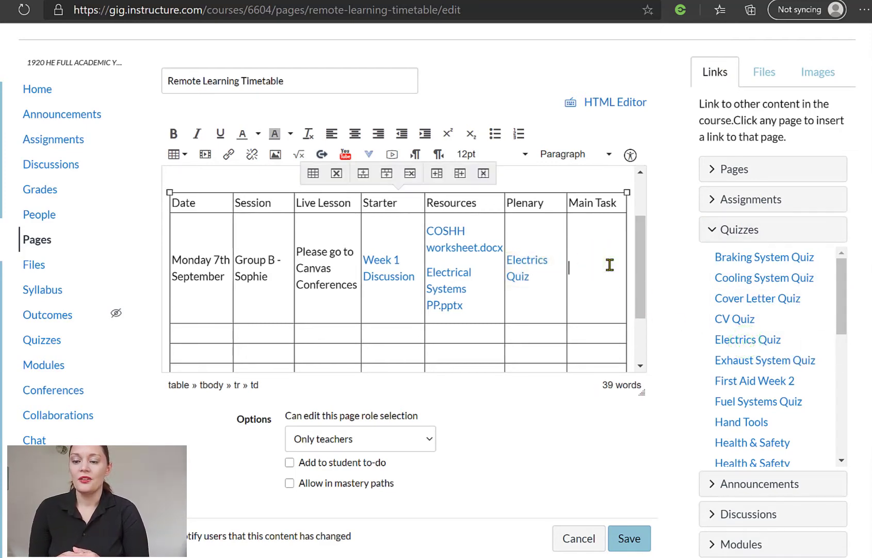
pyautogui.click(754, 199)
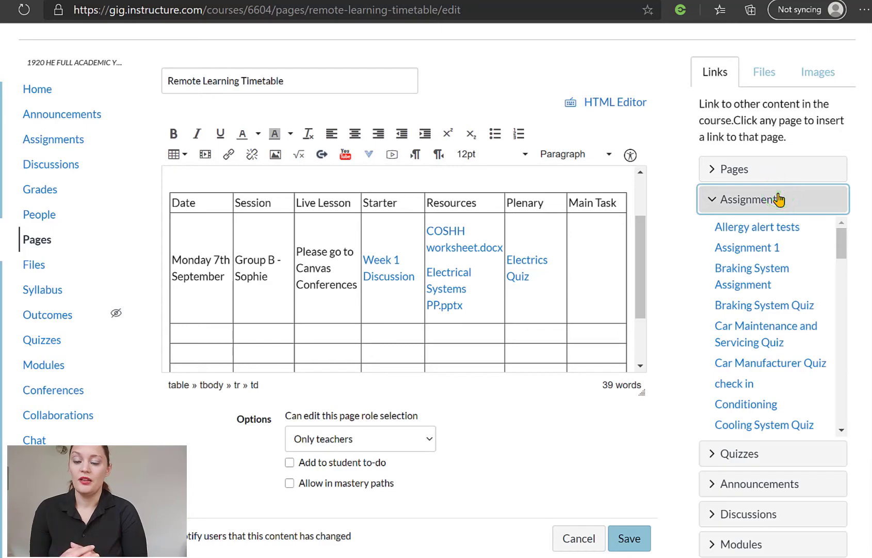
pyautogui.scroll(-3)
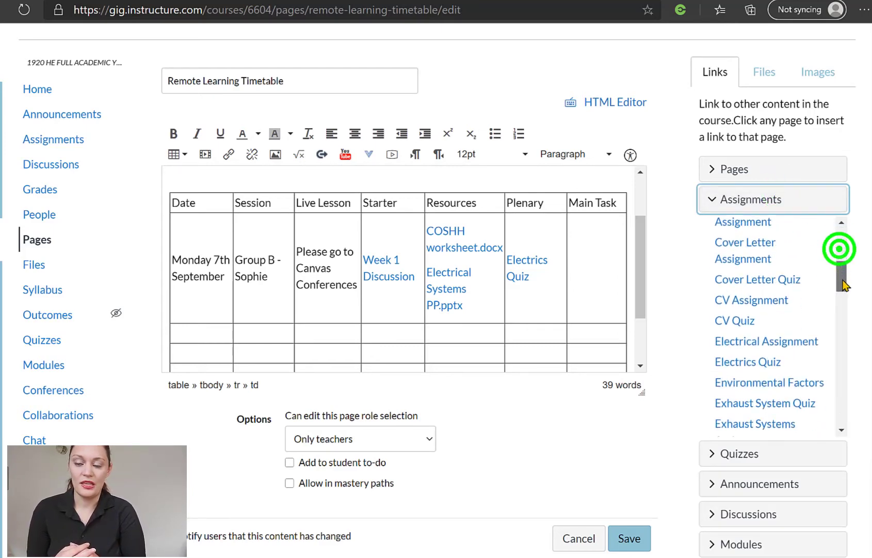
pyautogui.click(766, 284)
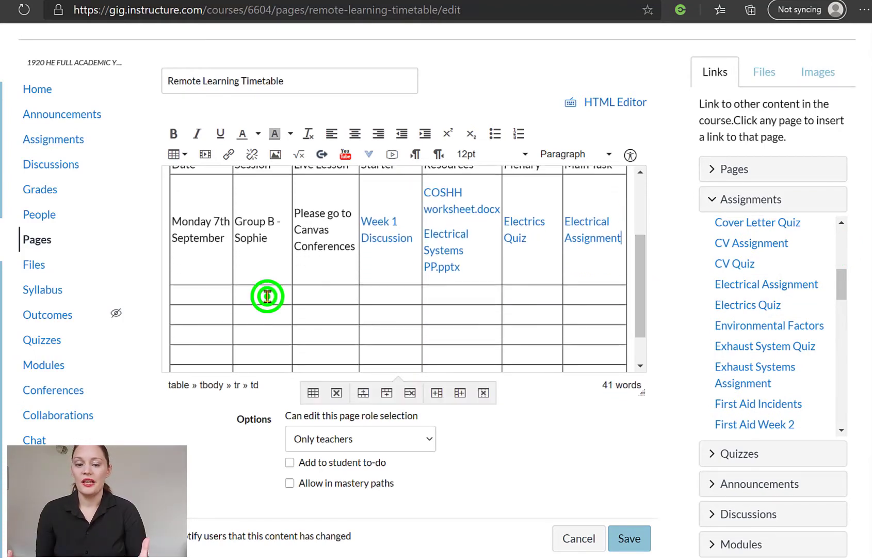
# Add a second row for 'Group A - Karen' with a Teams meeting link note for the live lesson.
pyautogui.write('Group A - Karen')
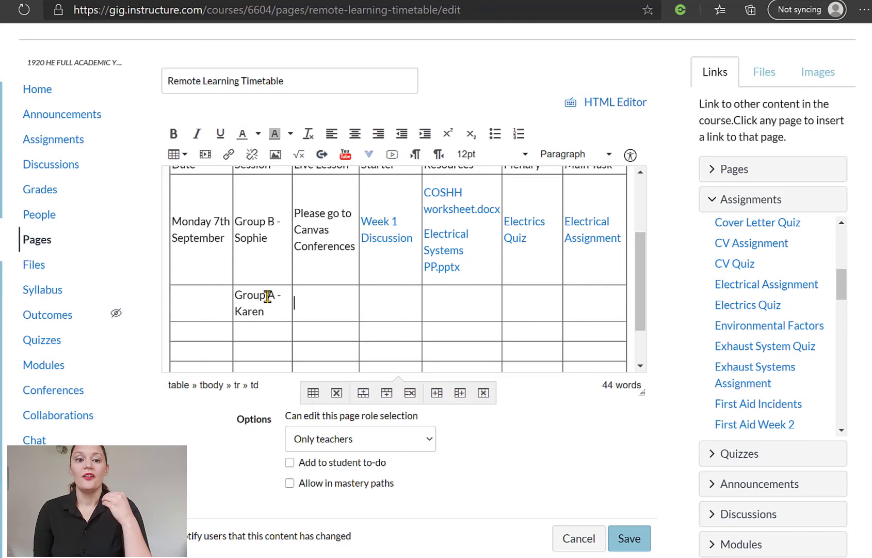
pyautogui.write('Teams')
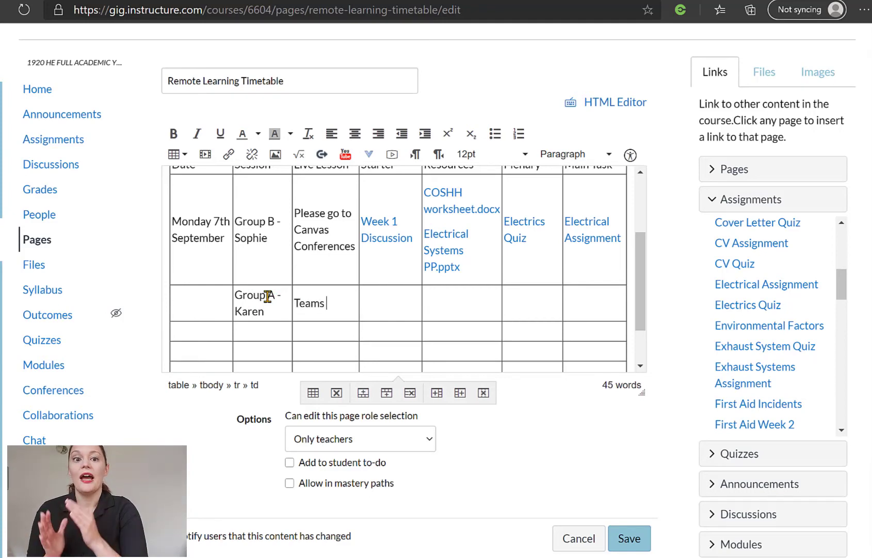
pyautogui.write('Meeting Link for Live Session')
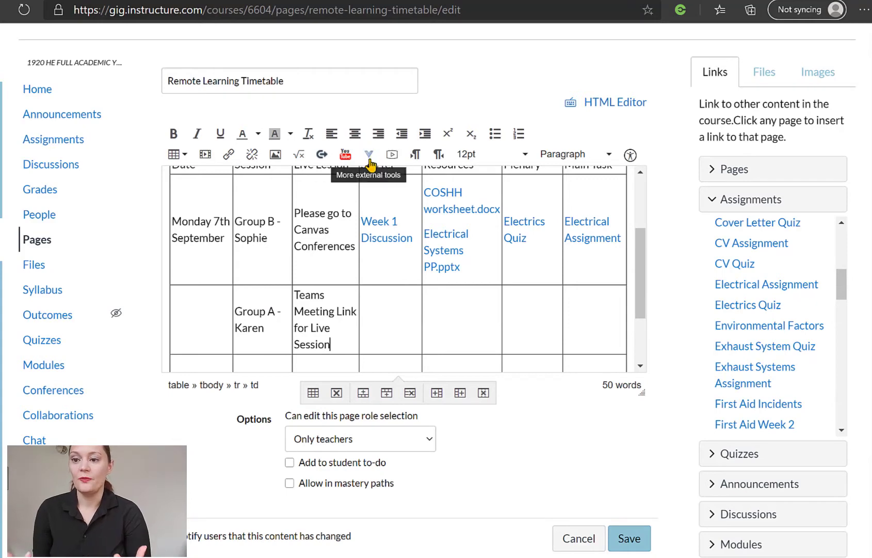
pyautogui.click(368, 155)
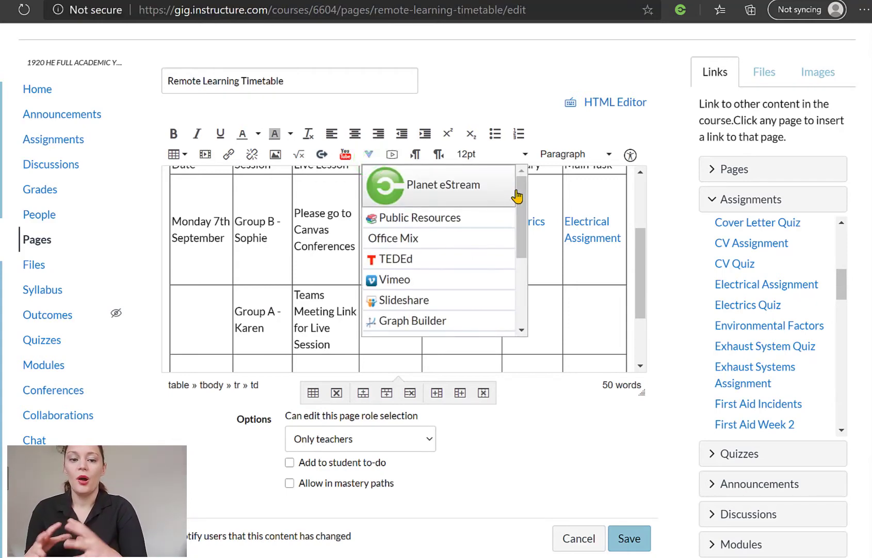
pyautogui.scroll(-3)
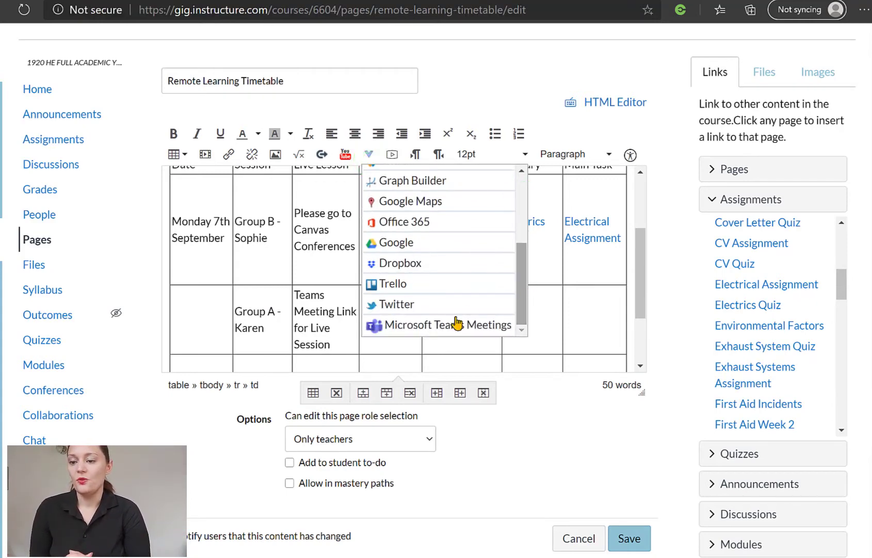
pyautogui.moveTo(450, 327)
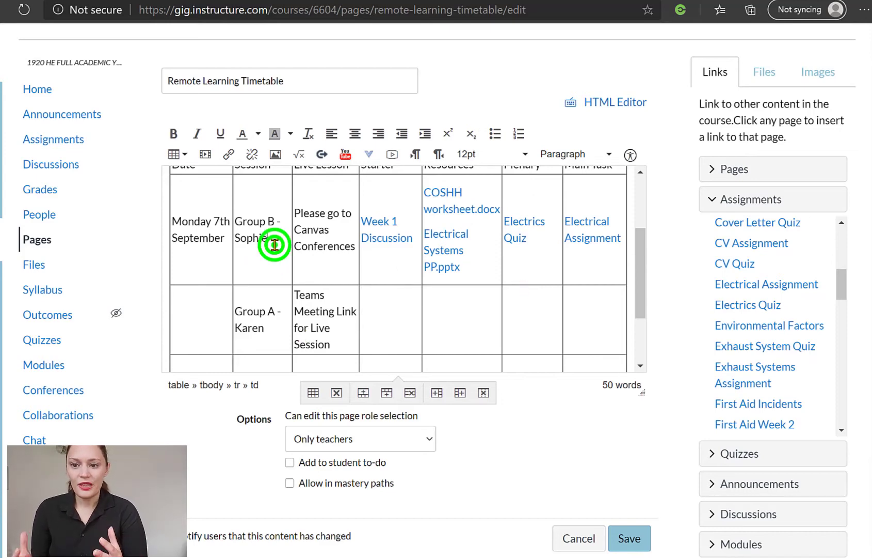
# Enter session times 9.00, 10.15am and 12.15pm under the group names.
pyautogui.write('9.00')
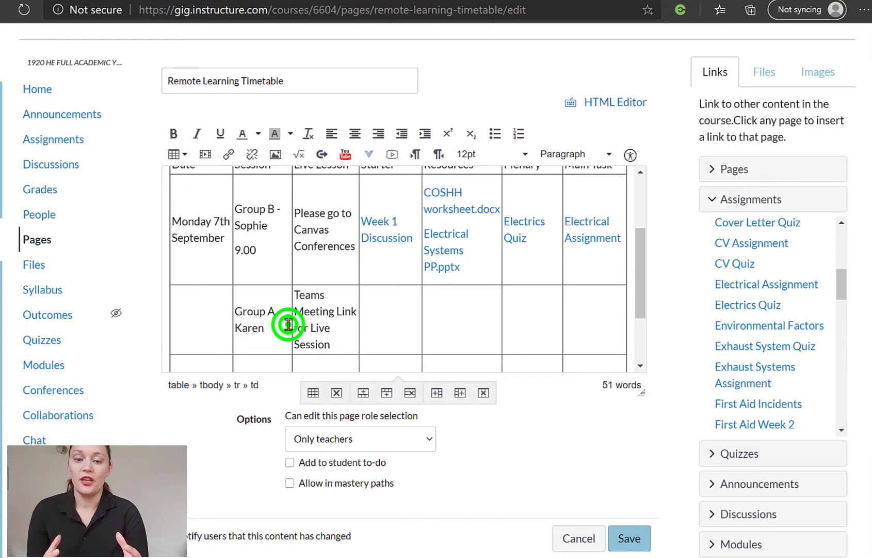
pyautogui.write('10.15am')
pyautogui.write('Group B - Sophie')
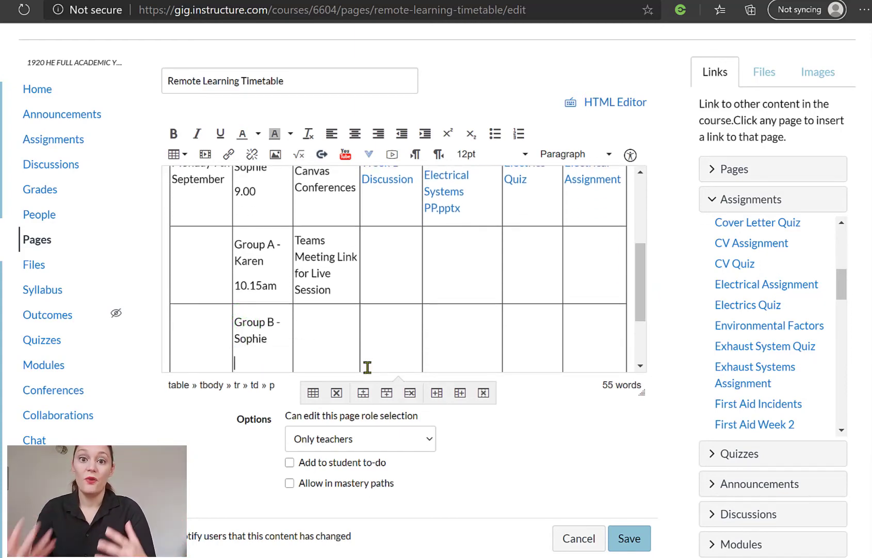
pyautogui.write('12.15pm')
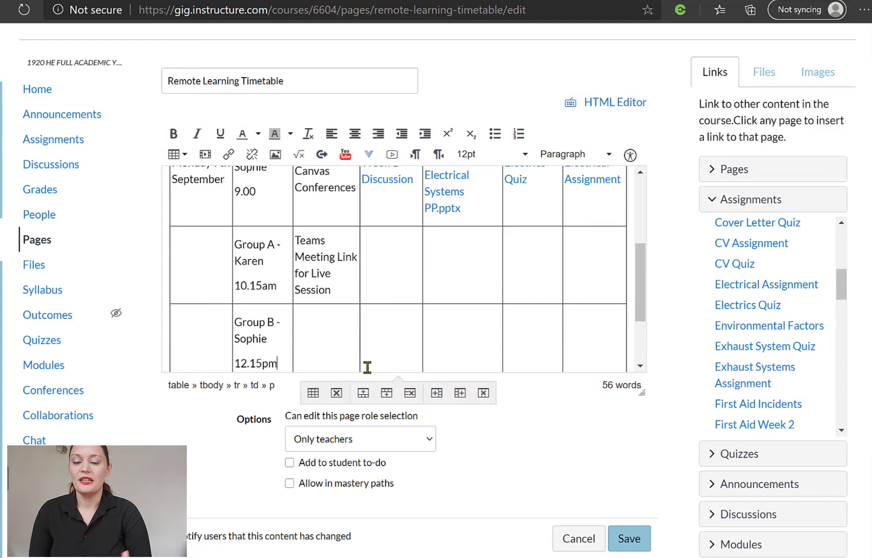
pyautogui.scroll(-3)
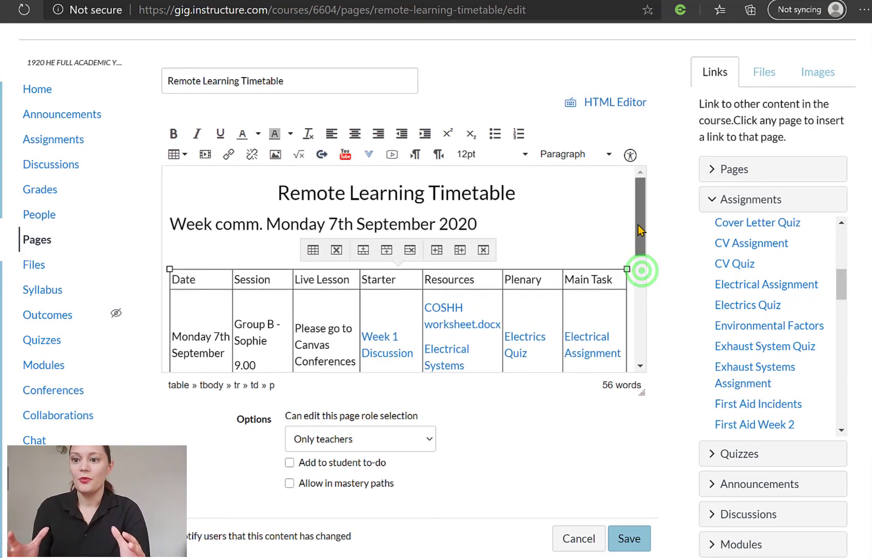
pyautogui.scroll(-3)
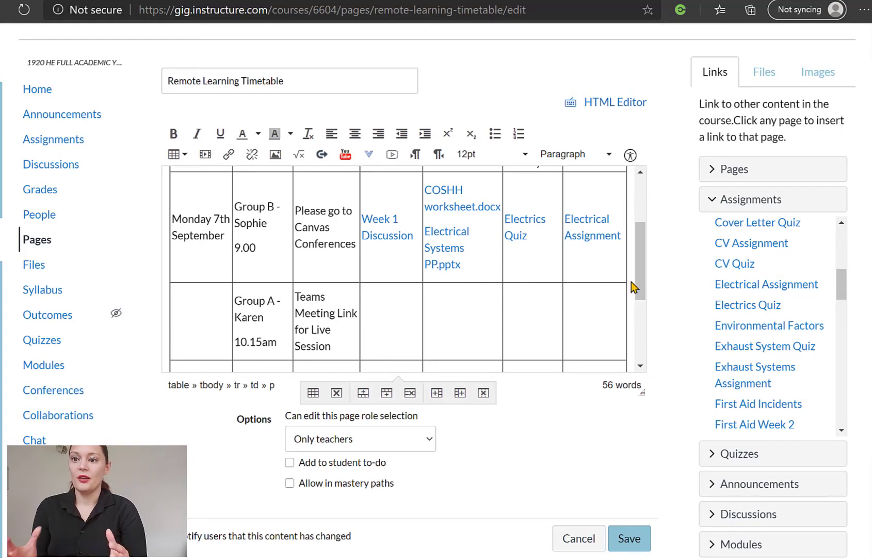
# Save the edited timetable page so it displays in its published view.
pyautogui.click(638, 283)
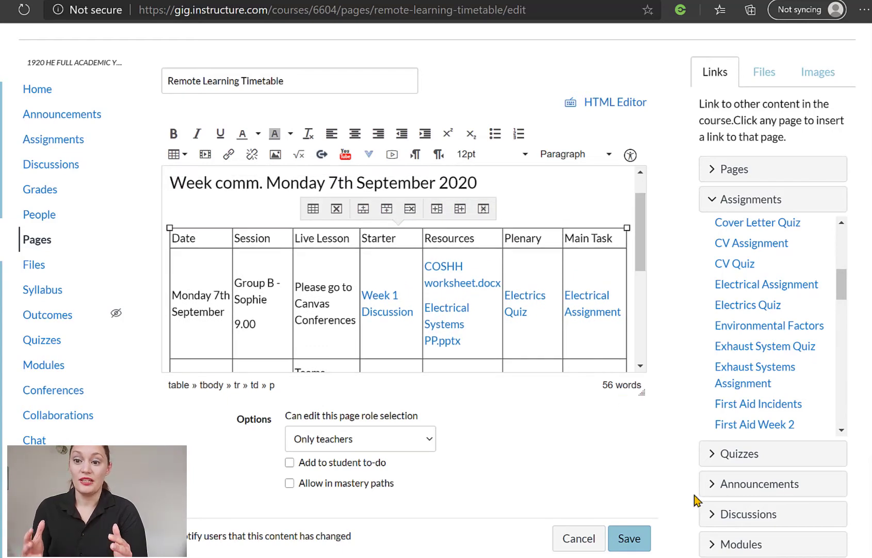
pyautogui.click(628, 538)
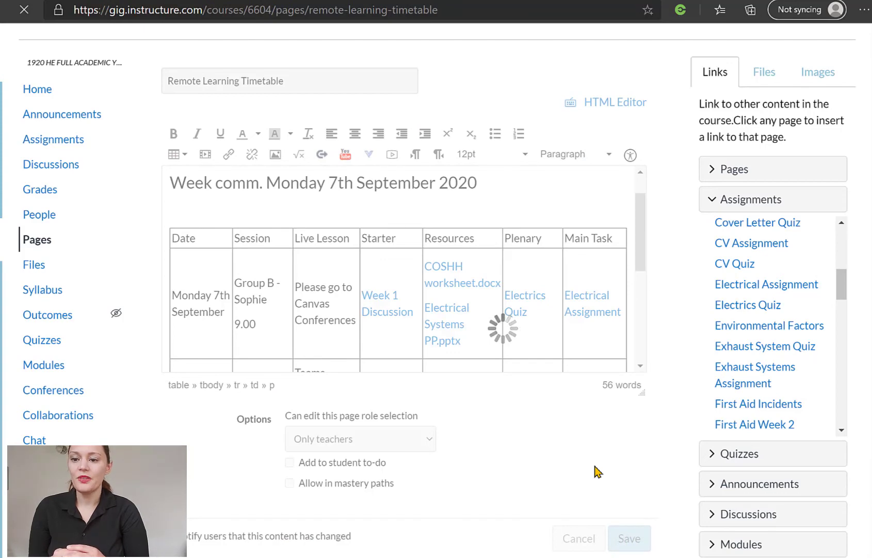
pyautogui.click(629, 538)
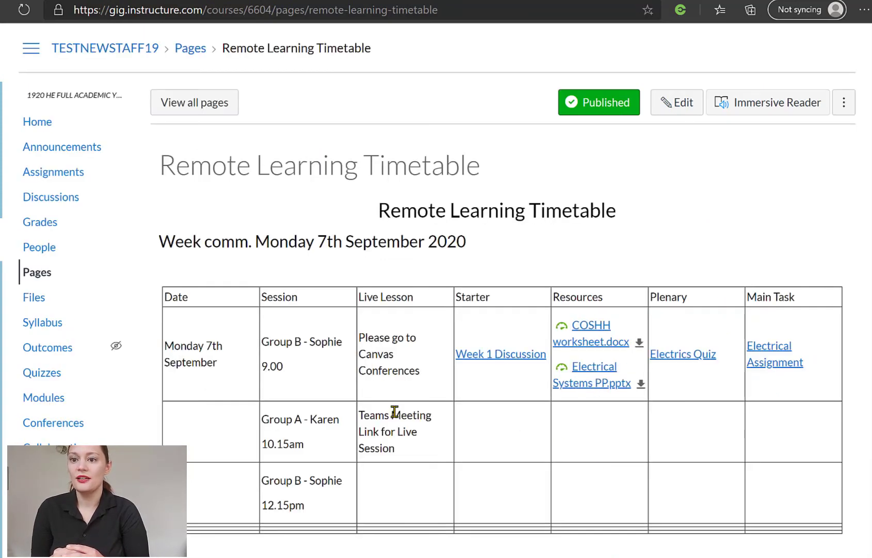
pyautogui.moveTo(729, 389)
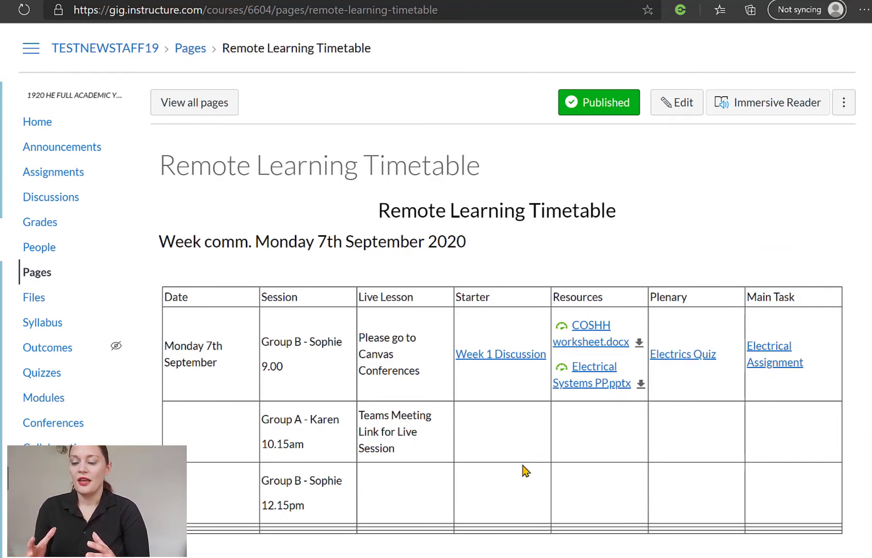
pyautogui.moveTo(587, 483)
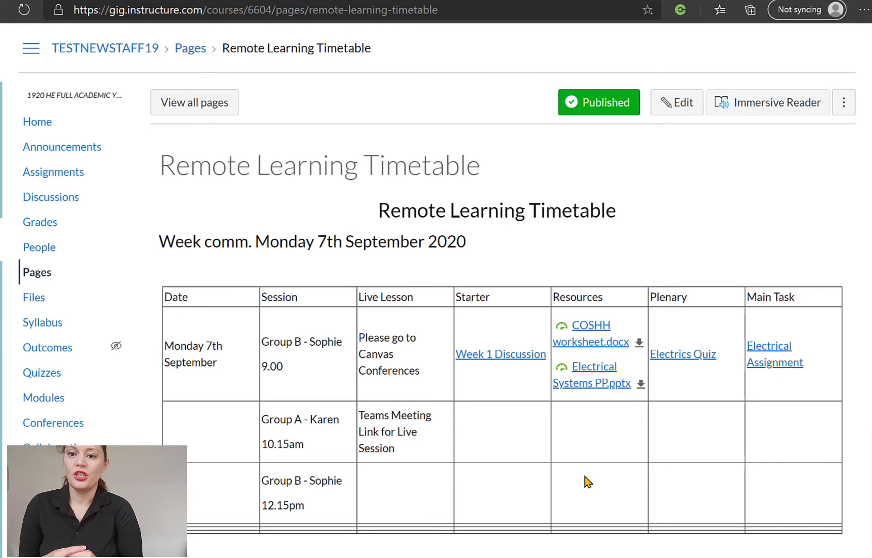
pyautogui.moveTo(621, 288)
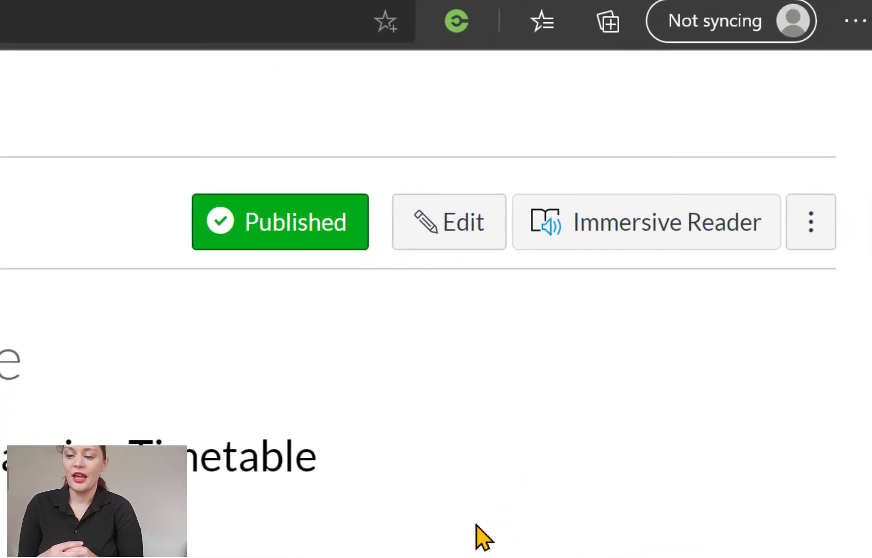
# Choose Use as front page from the page's options menu so the timetable becomes the front page.
pyautogui.click(810, 221)
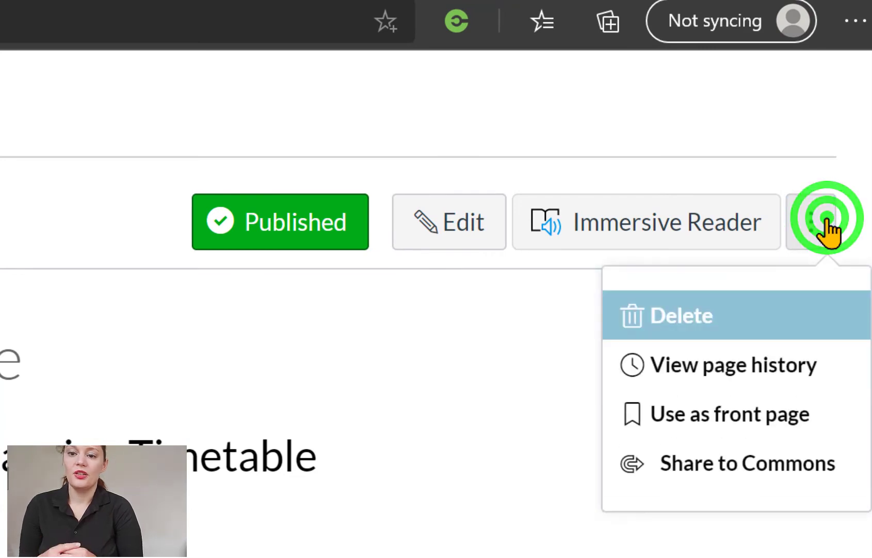
pyautogui.moveTo(729, 414)
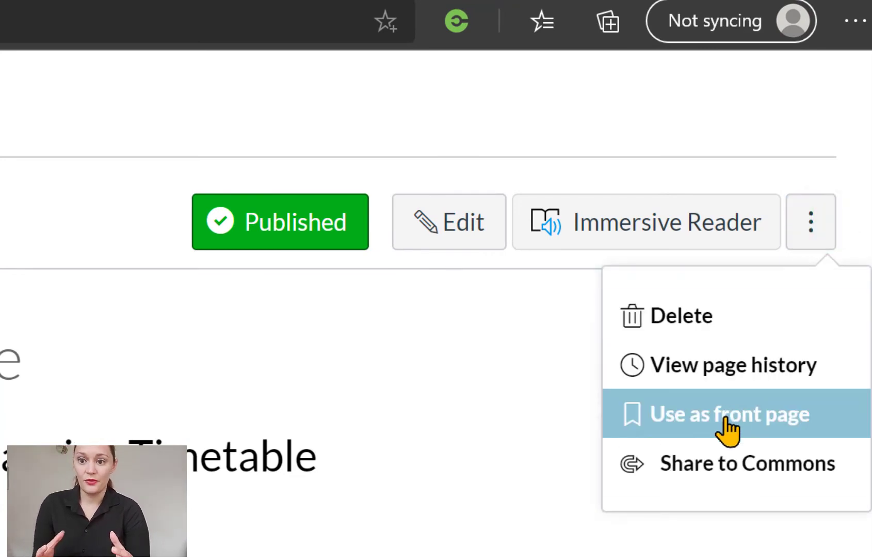
pyautogui.click(729, 413)
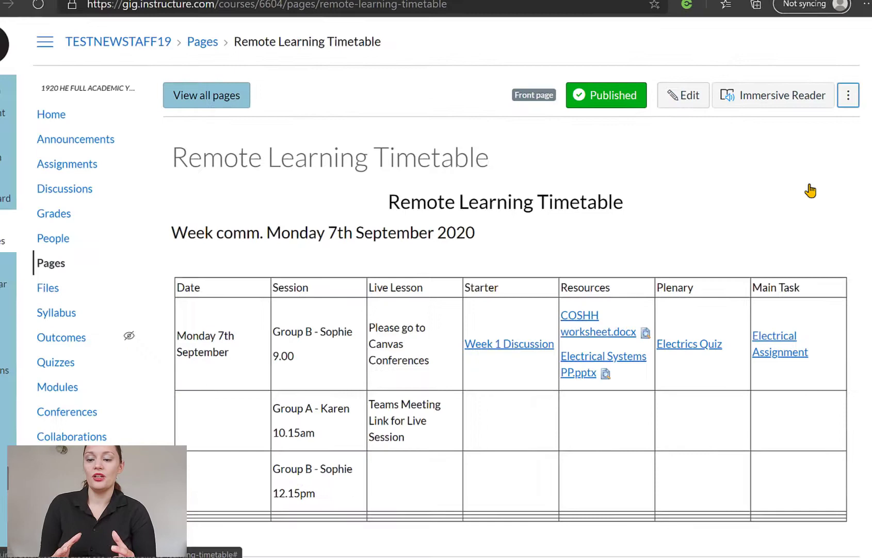
pyautogui.click(45, 41)
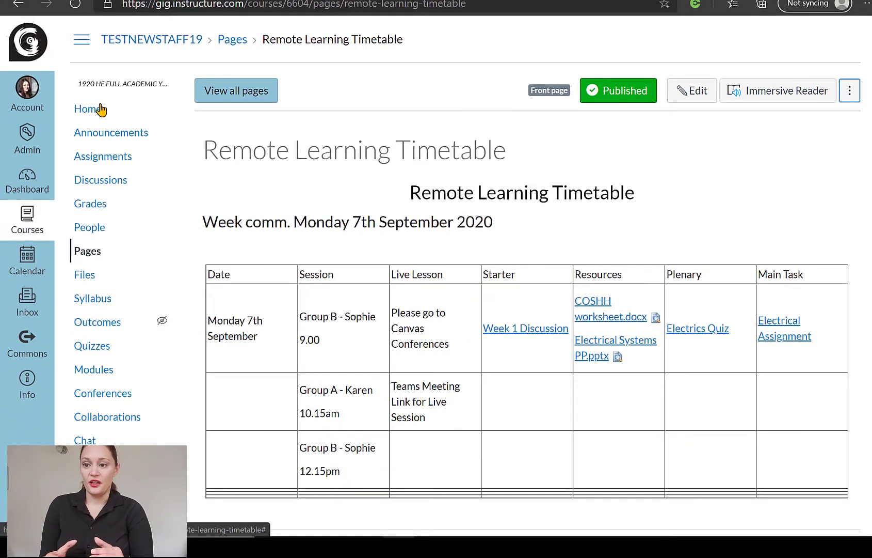
# From Home, choose Pages front page as the course home page and save.
pyautogui.click(88, 108)
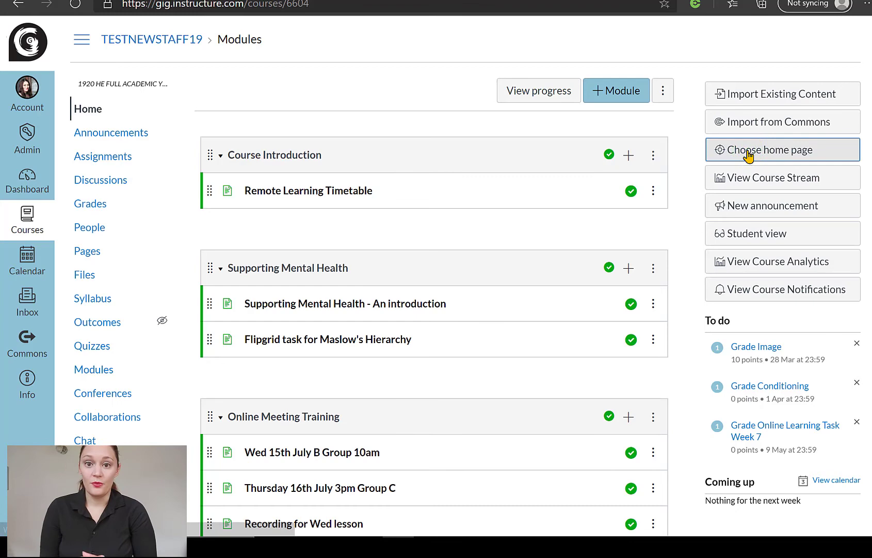
pyautogui.click(769, 149)
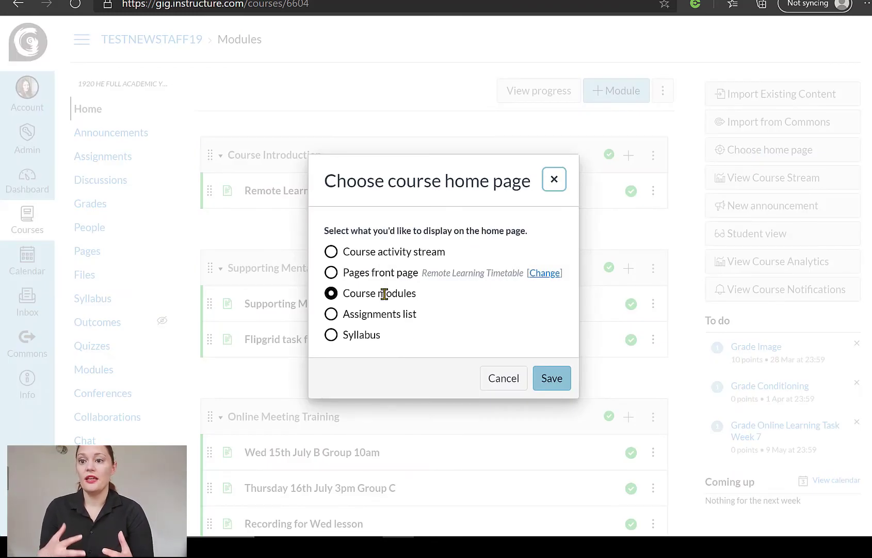
pyautogui.click(332, 273)
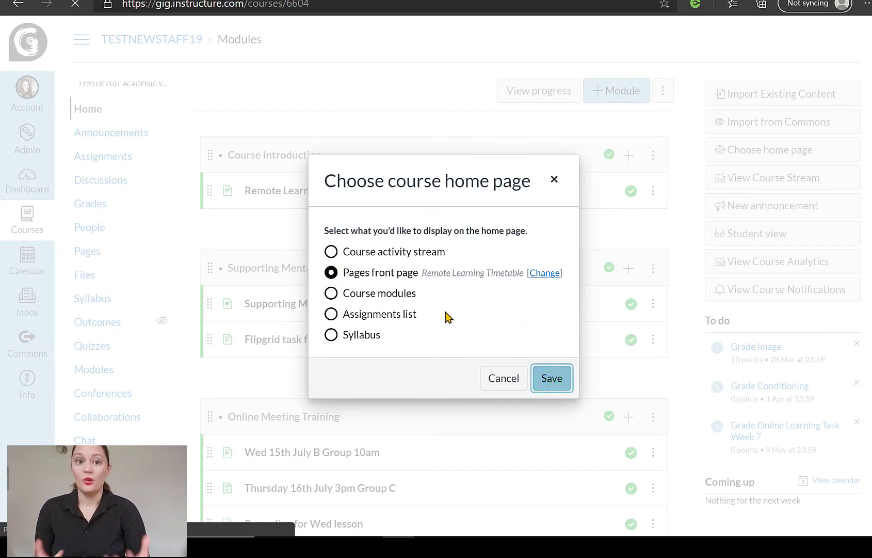
pyautogui.click(551, 378)
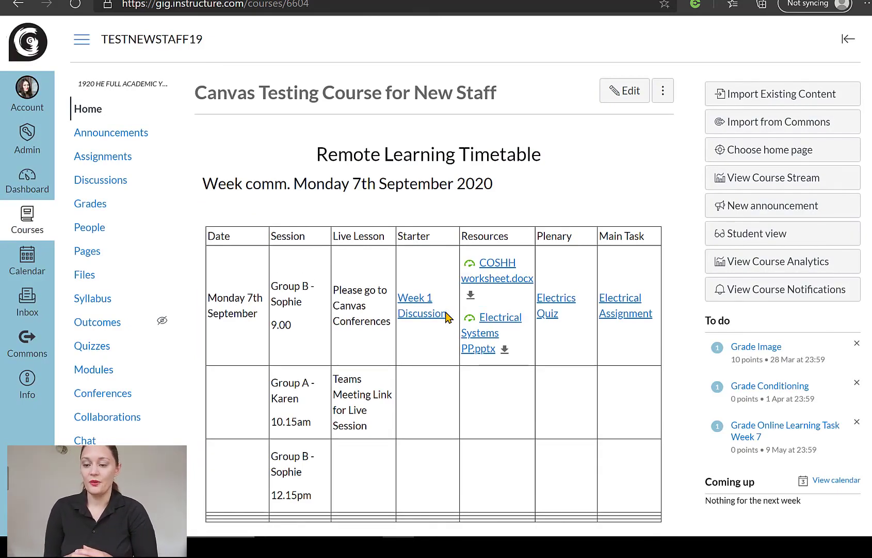